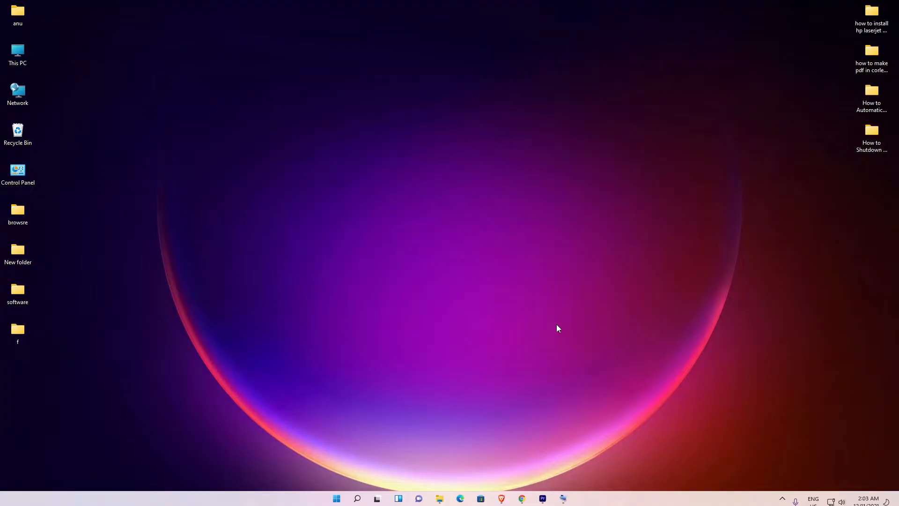
{"action": "mouse_move", "coordinate": [410, 375]}
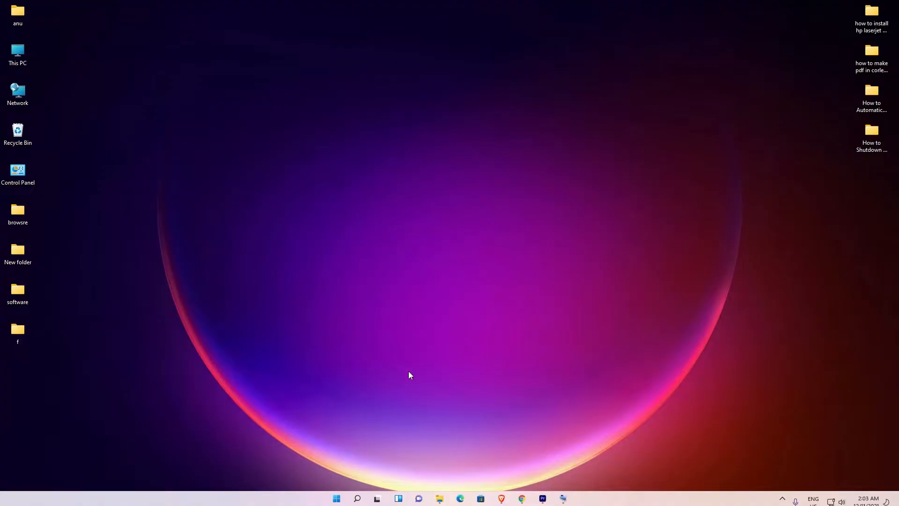
- Search 'o' from Start and launch the On-Screen Keyboard app
{"action": "left_click", "coordinate": [336, 497]}
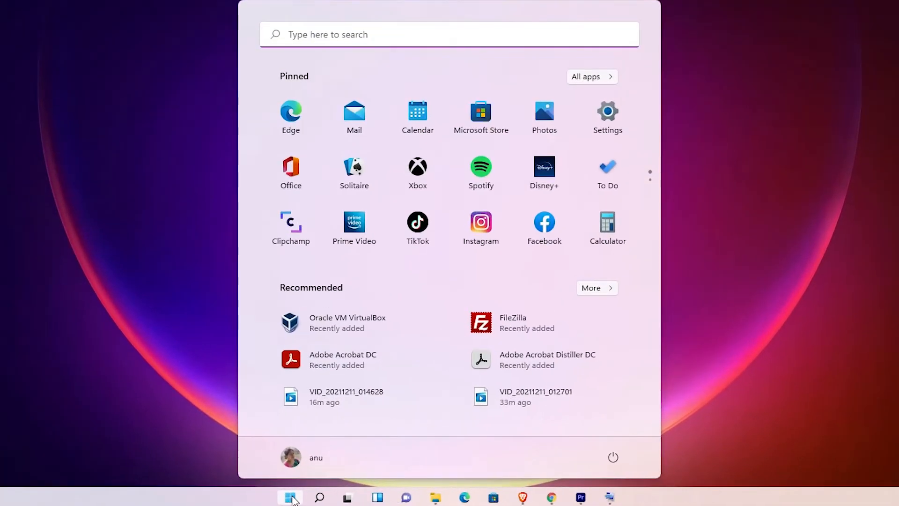
{"action": "type", "text": "o"}
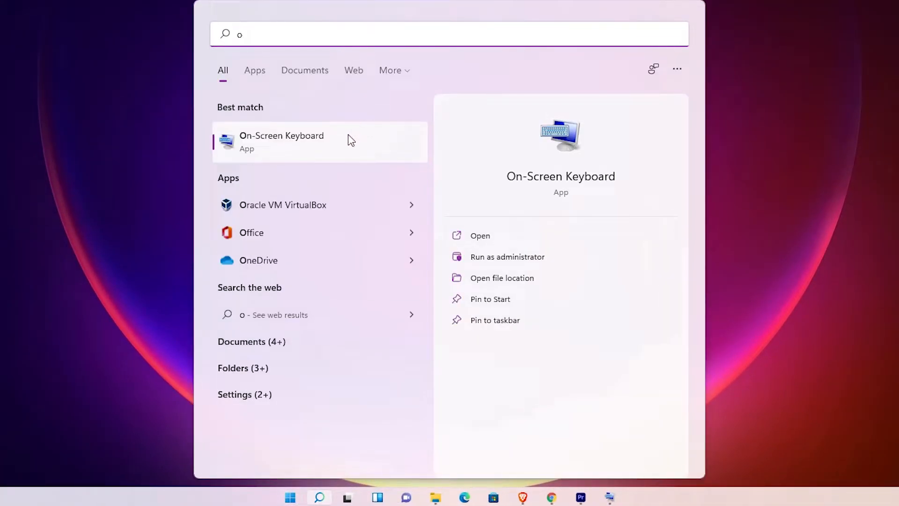
{"action": "left_click", "coordinate": [281, 141]}
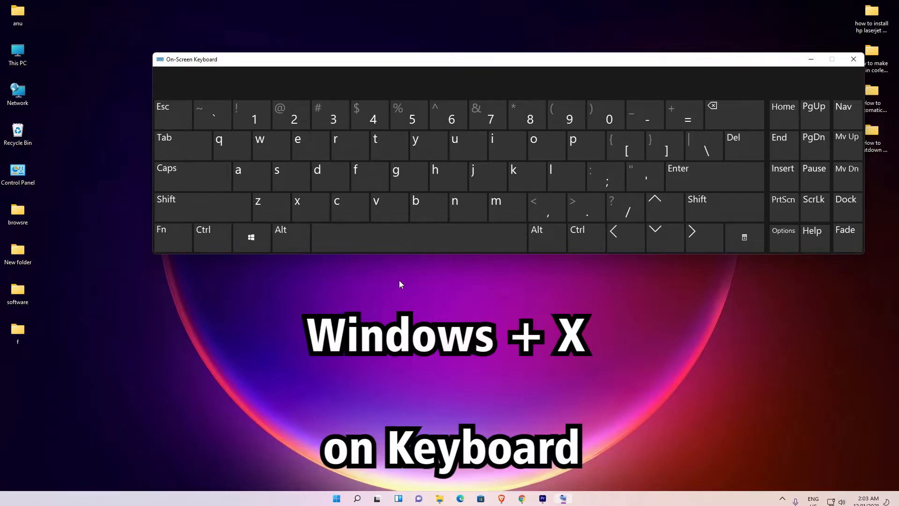
- Send Windows+X from the On-Screen Keyboard to call up the Quick Link menu
{"action": "left_click", "coordinate": [251, 237]}
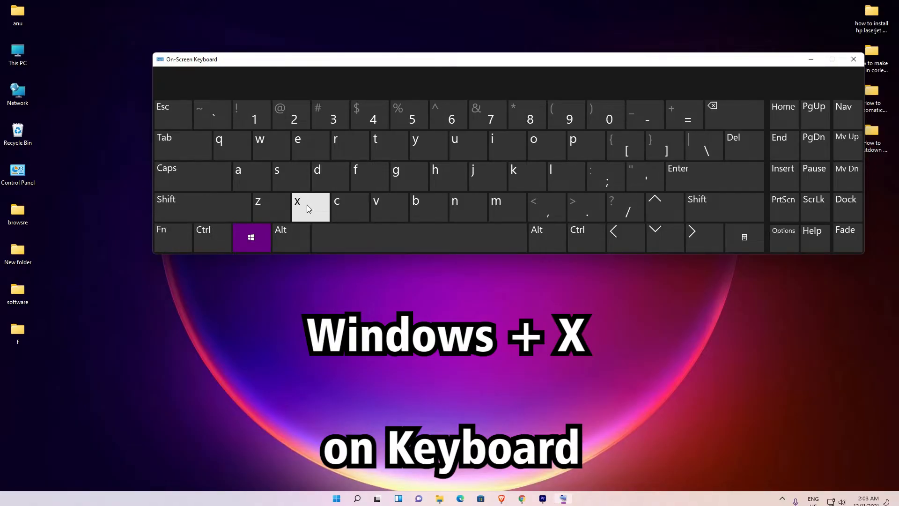
{"action": "left_click", "coordinate": [297, 208]}
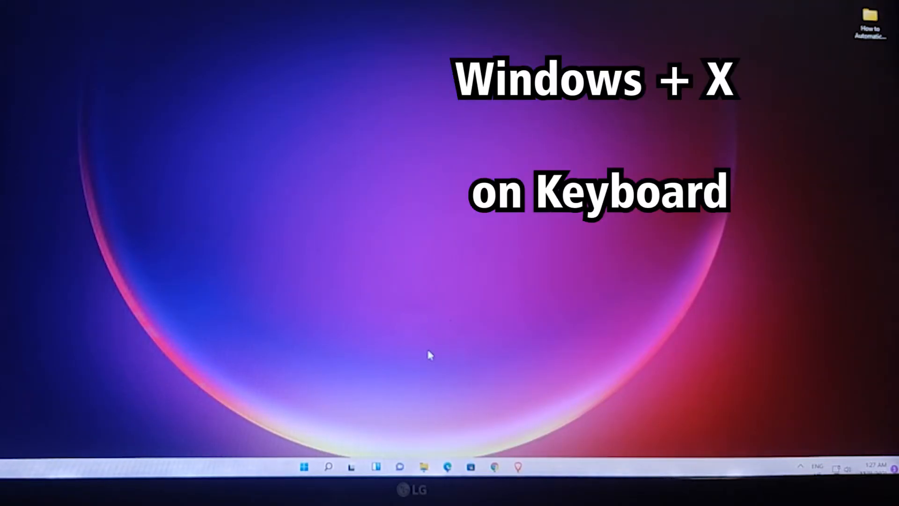
- Use Windows+X then U to choose Shut down from the Quick Link menu
{"action": "key", "text": "Win+X"}
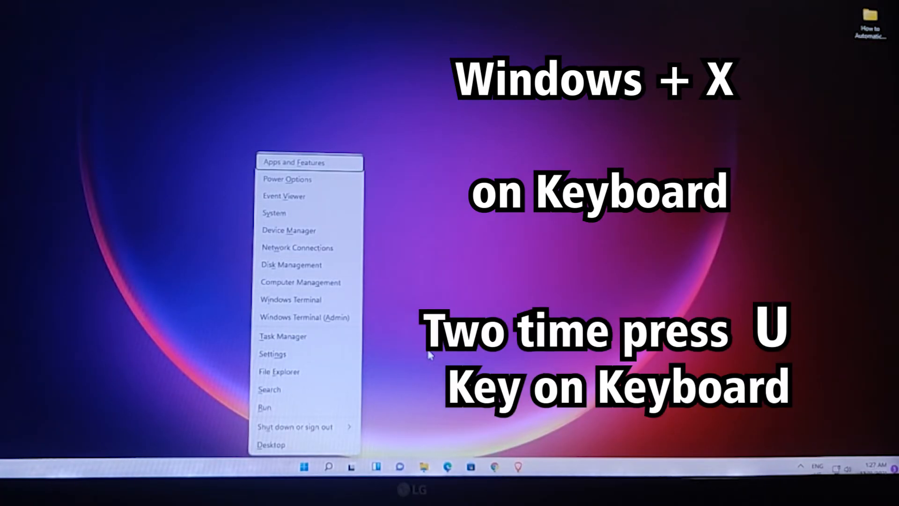
{"action": "key", "text": "u"}
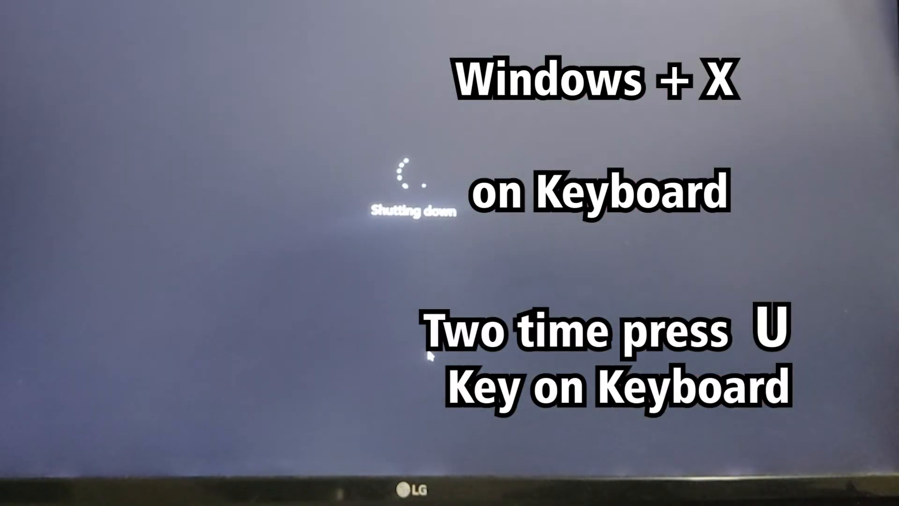